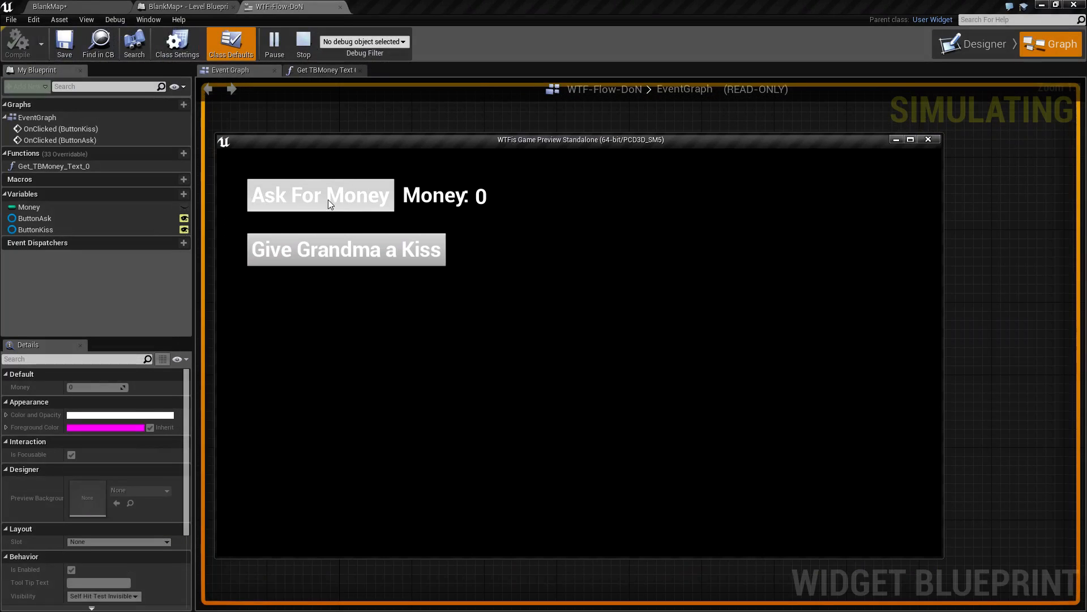
mouse_move(339, 193)
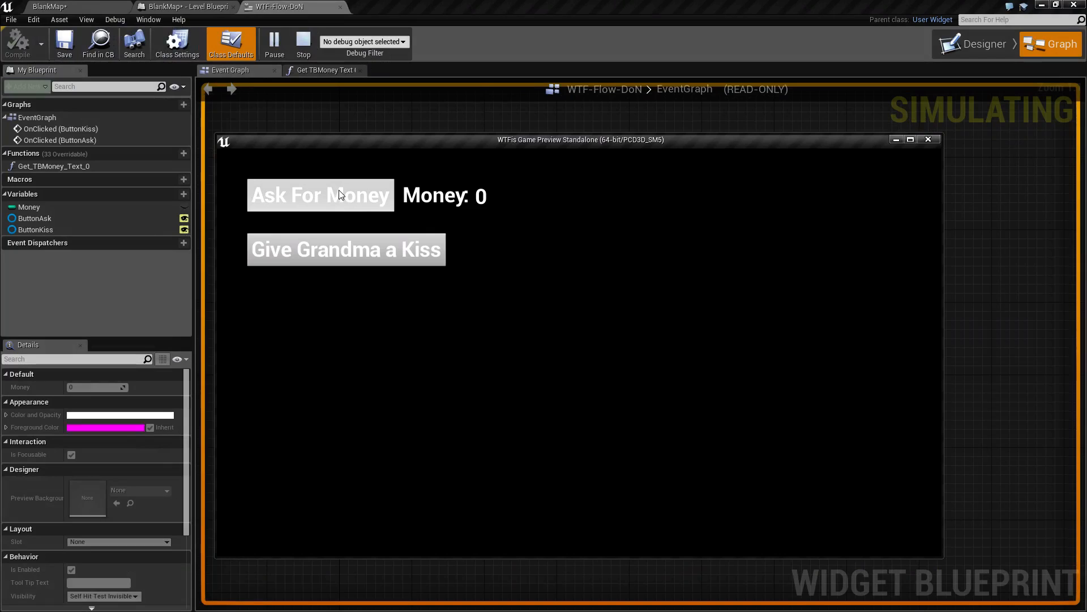
Press Ask For Money repeatedly in the widget preview, raising the Money counter to 6, then stop the simulation
left_click(321, 194)
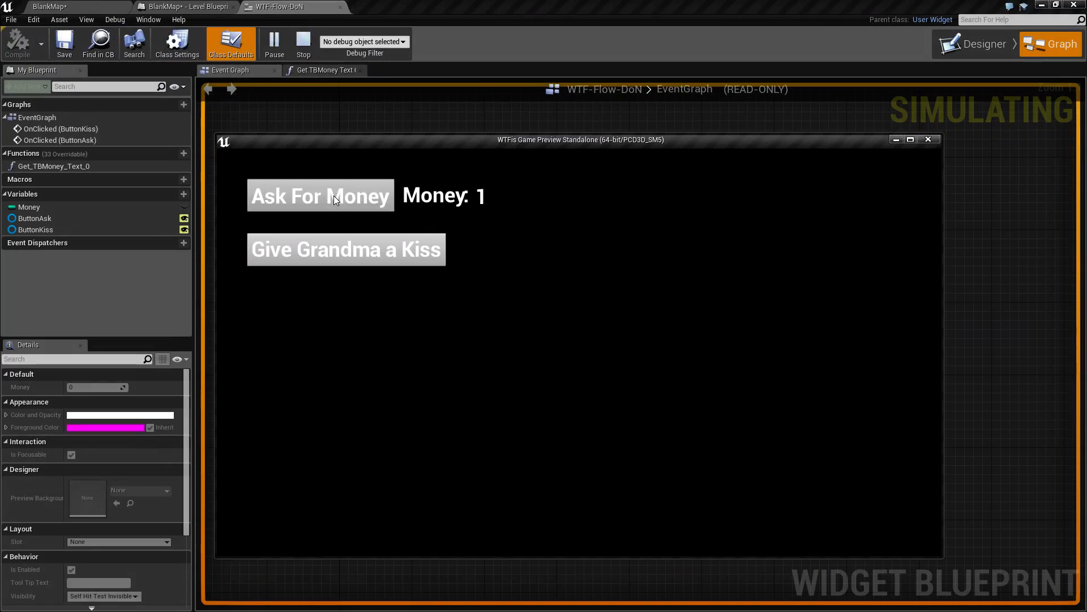
left_click(320, 195)
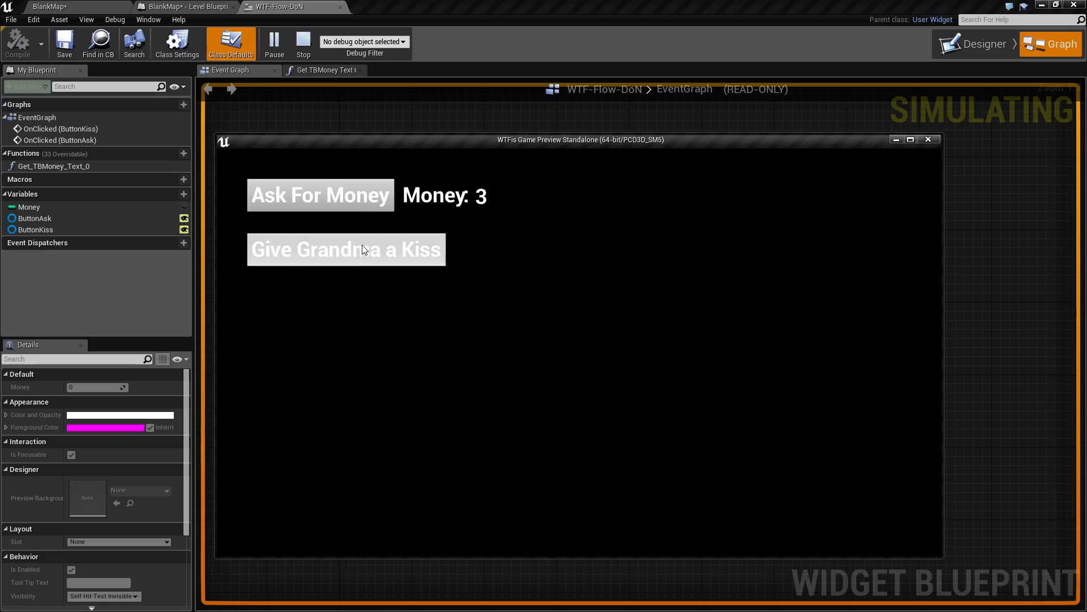
left_click(319, 195)
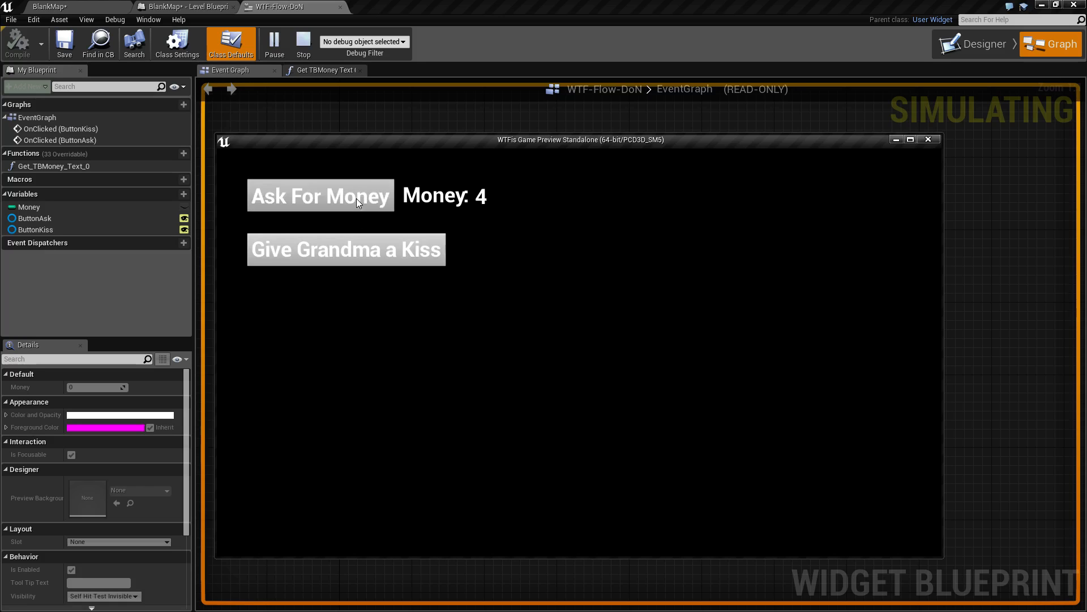
left_click(321, 195)
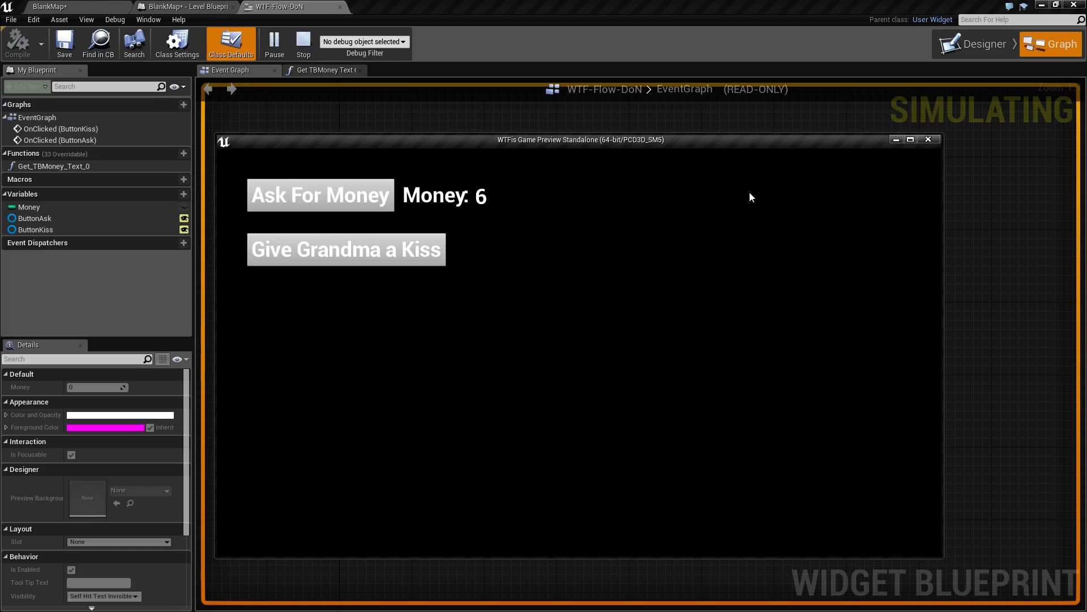
left_click(303, 43)
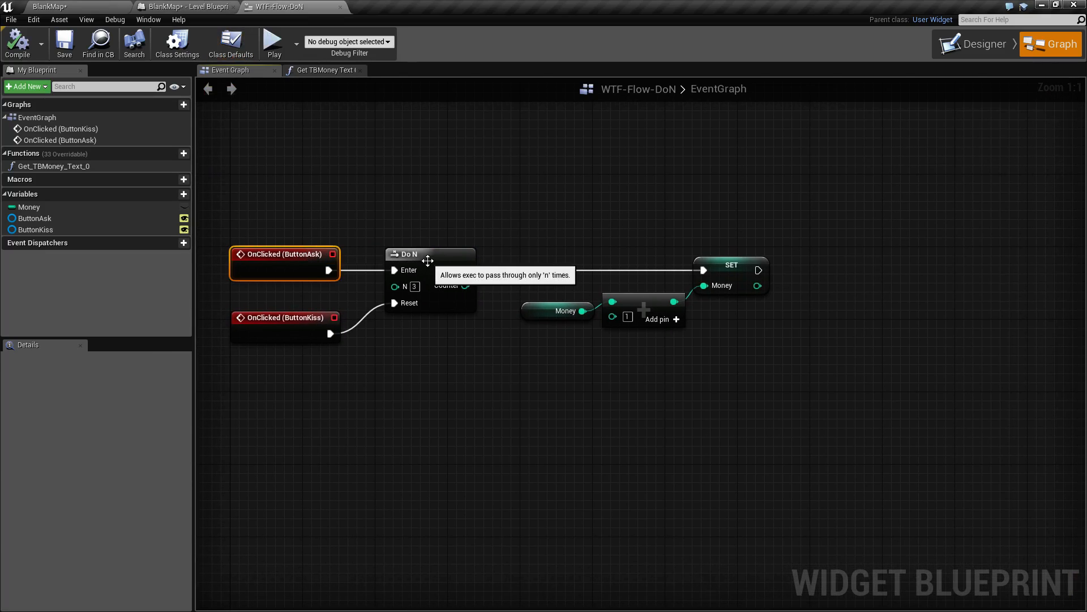
left_click(430, 252)
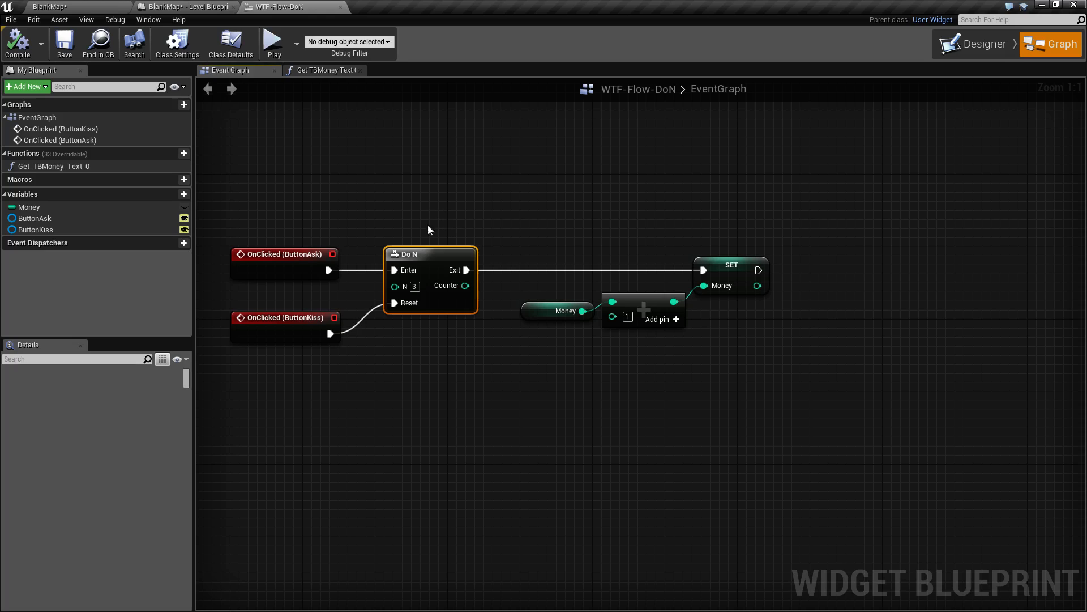
mouse_move(396, 270)
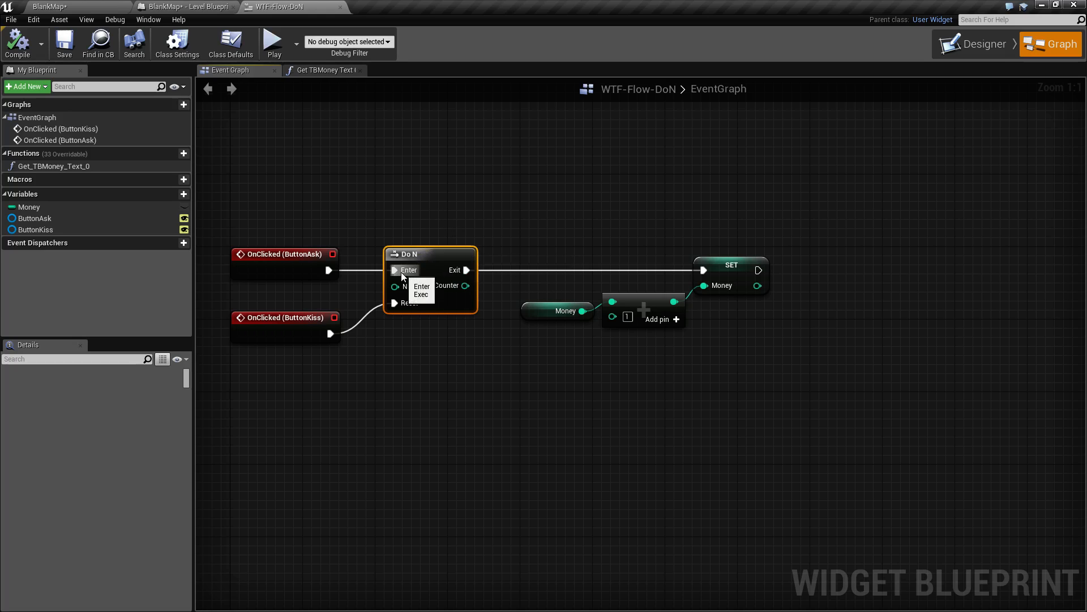
mouse_move(413, 285)
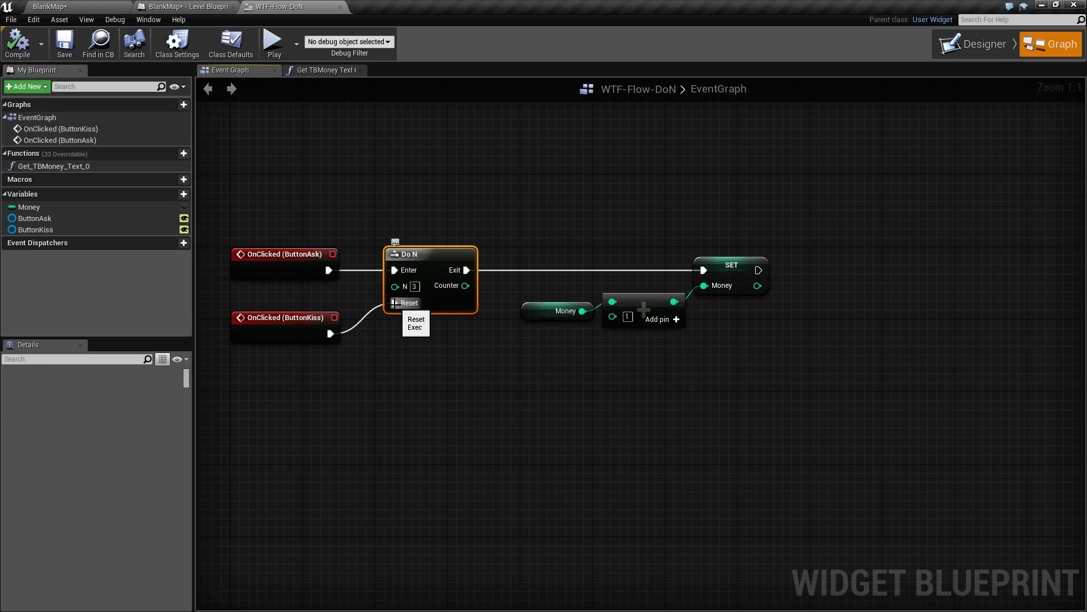
mouse_move(405, 323)
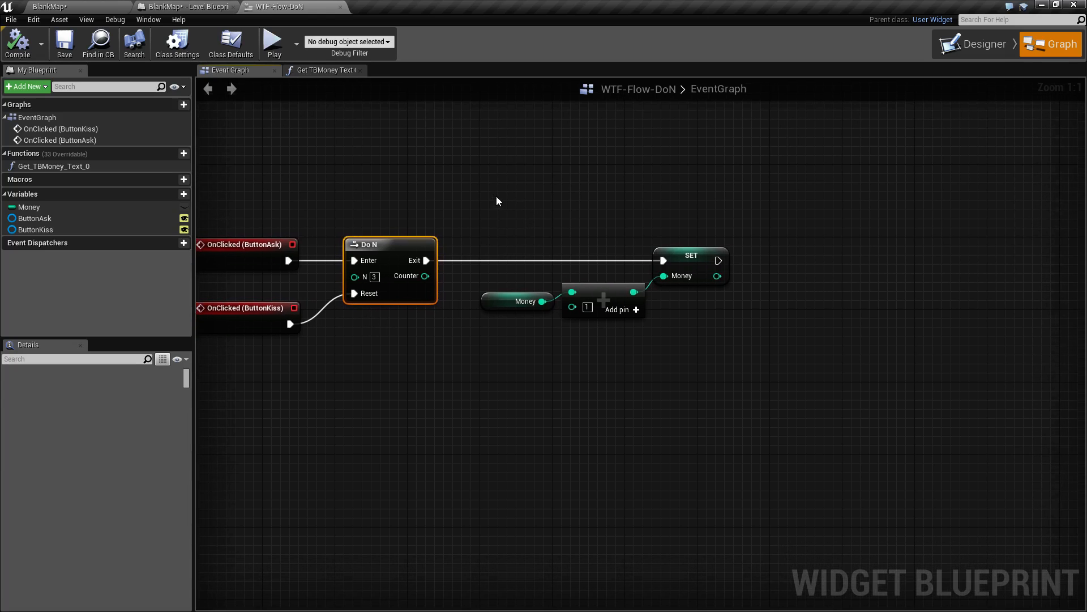
mouse_move(423, 283)
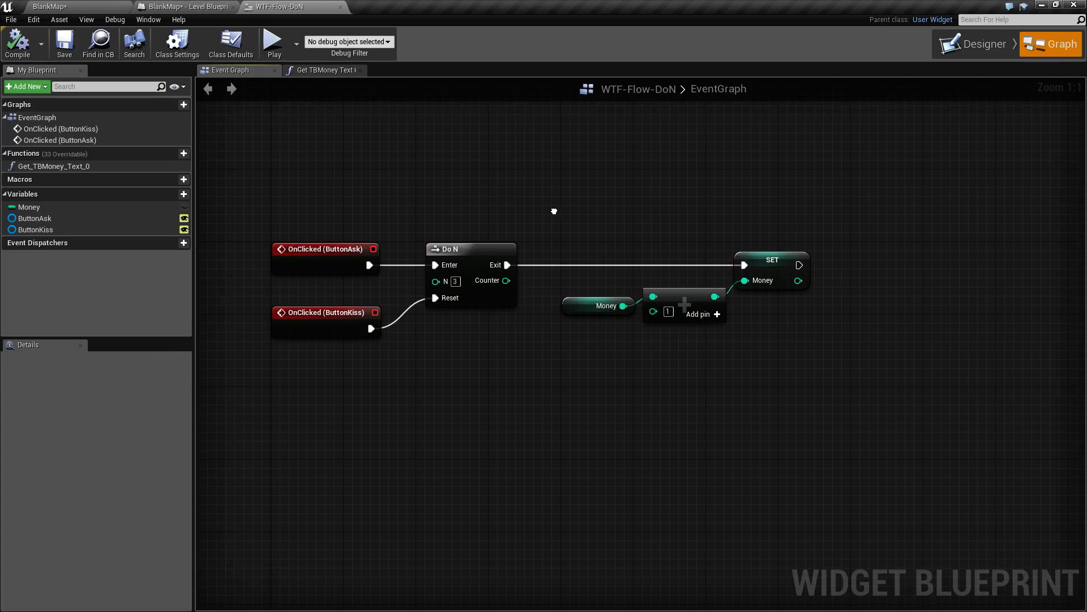
left_click(450, 249)
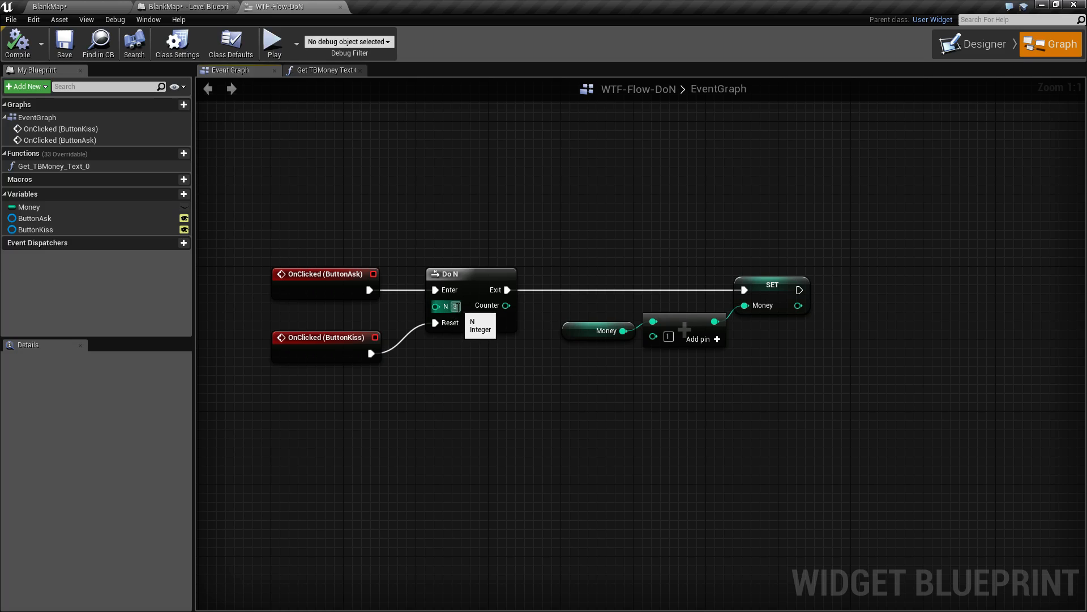
left_click_drag(533, 229, 846, 375)
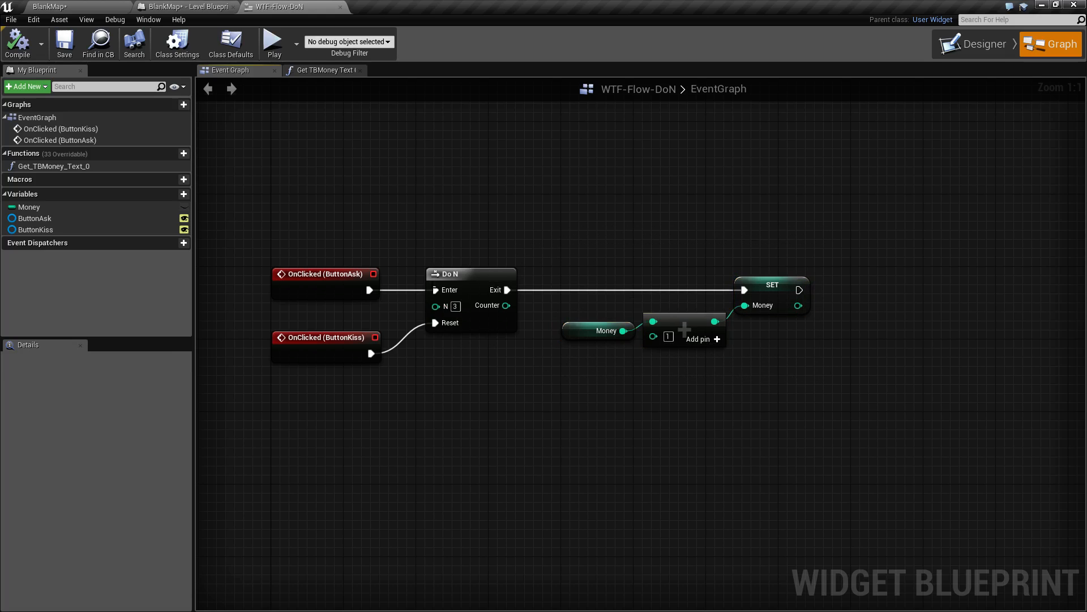
mouse_move(409, 369)
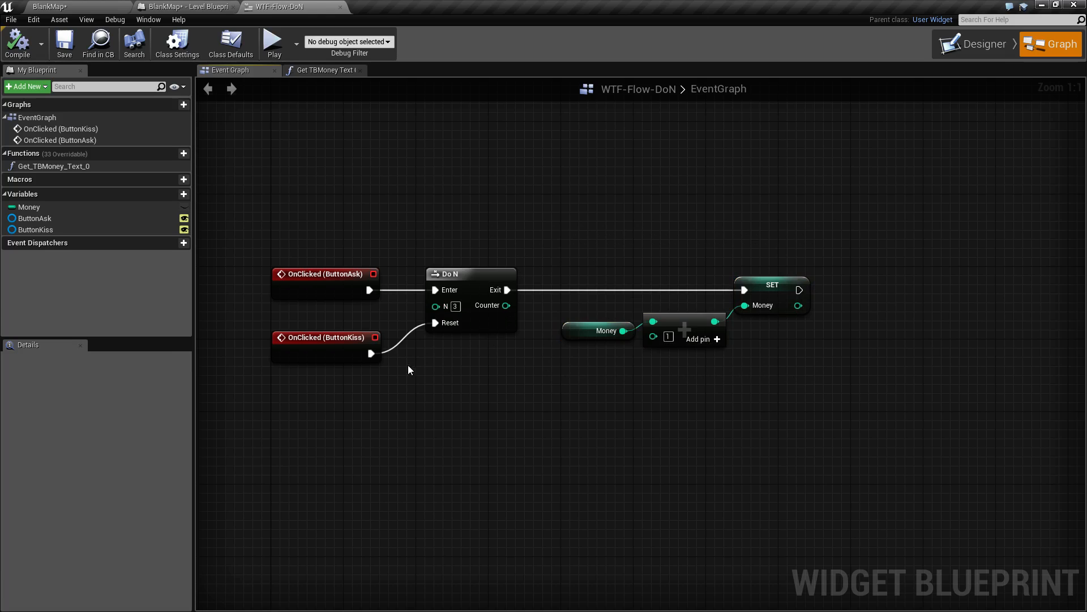
mouse_move(437, 323)
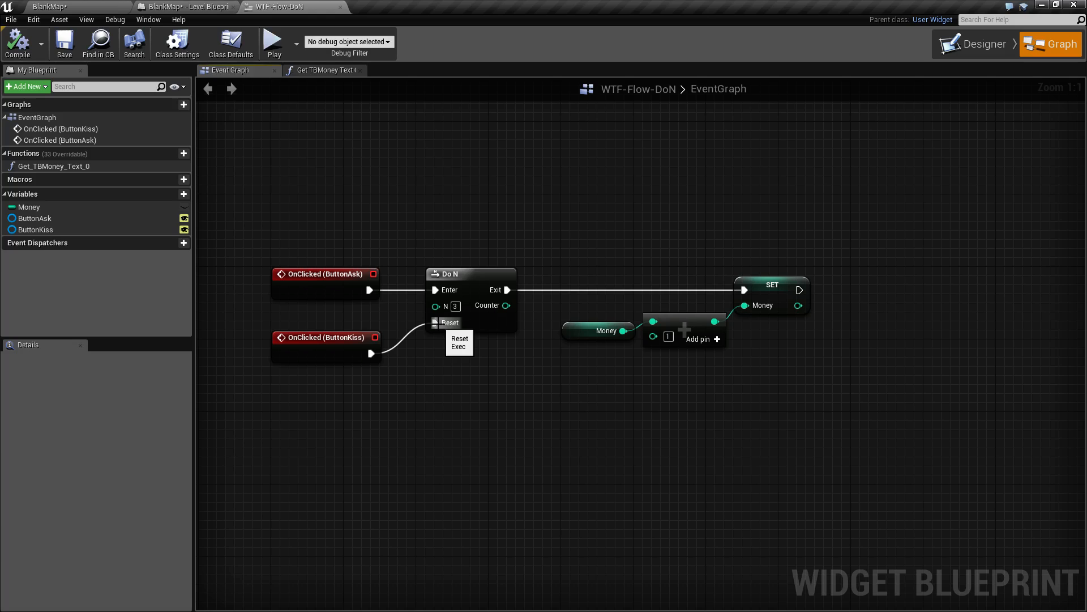
mouse_move(312, 341)
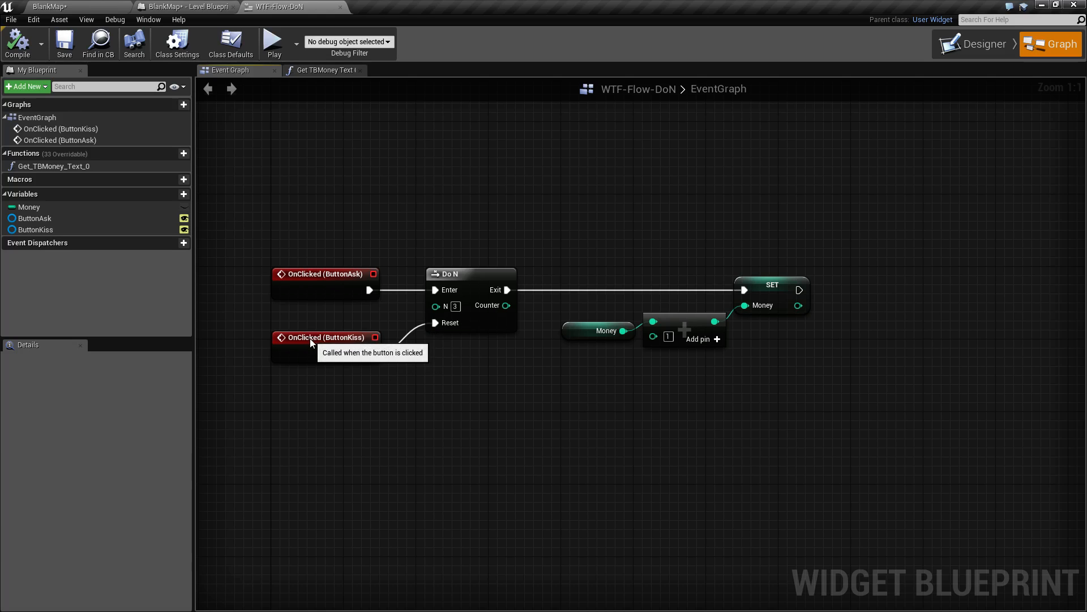
left_click(326, 337)
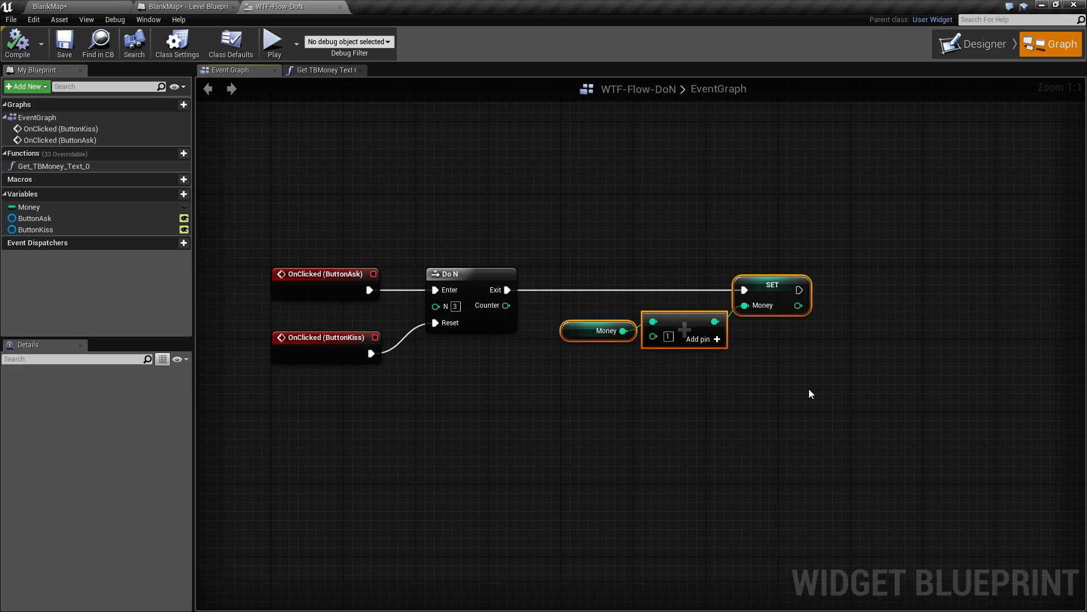
mouse_move(417, 380)
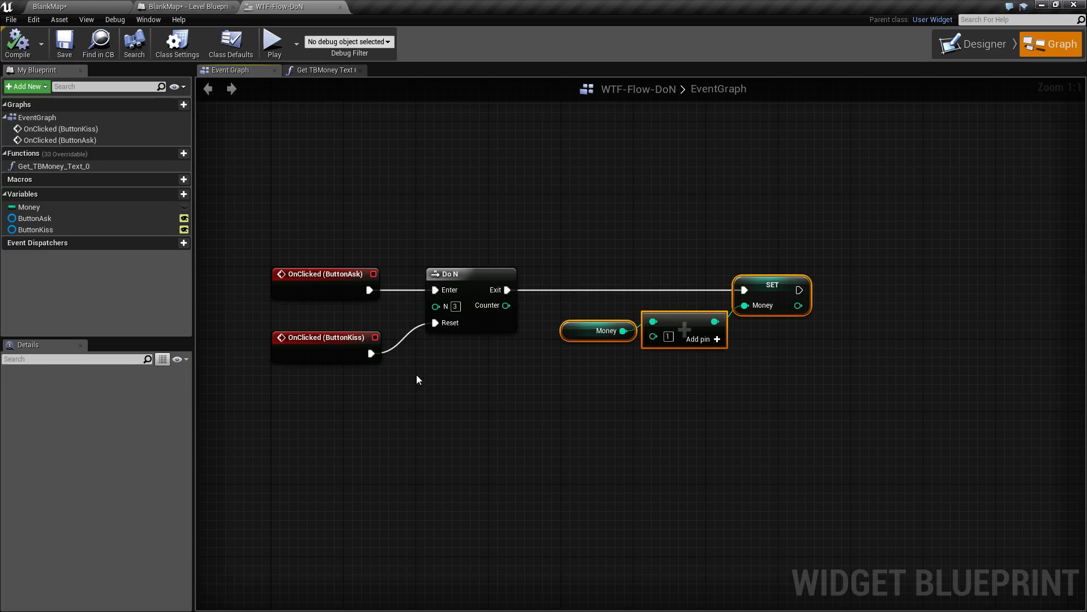
mouse_move(456, 294)
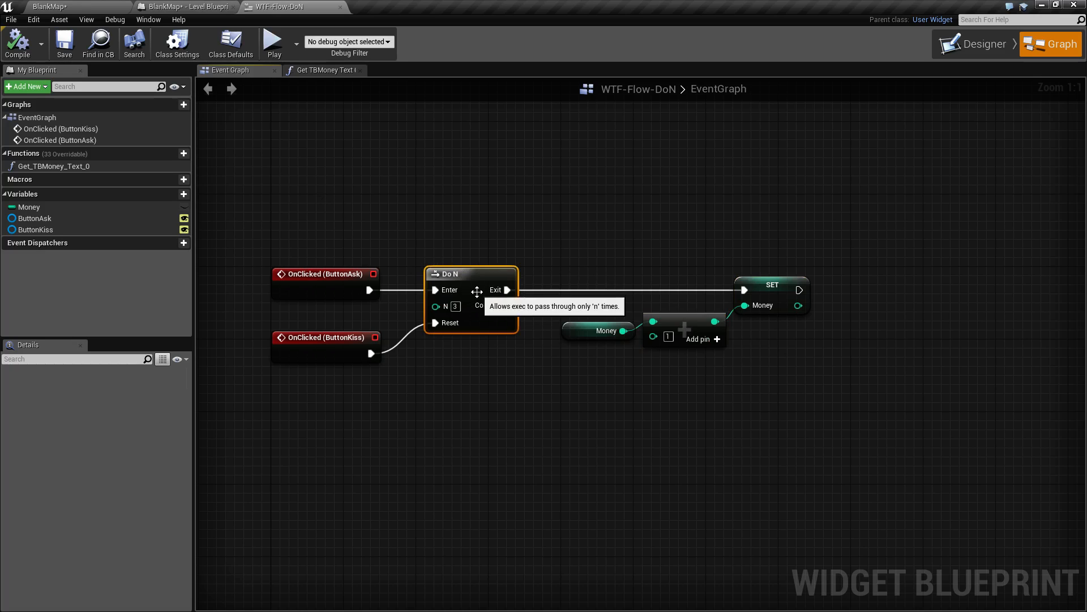
mouse_move(541, 211)
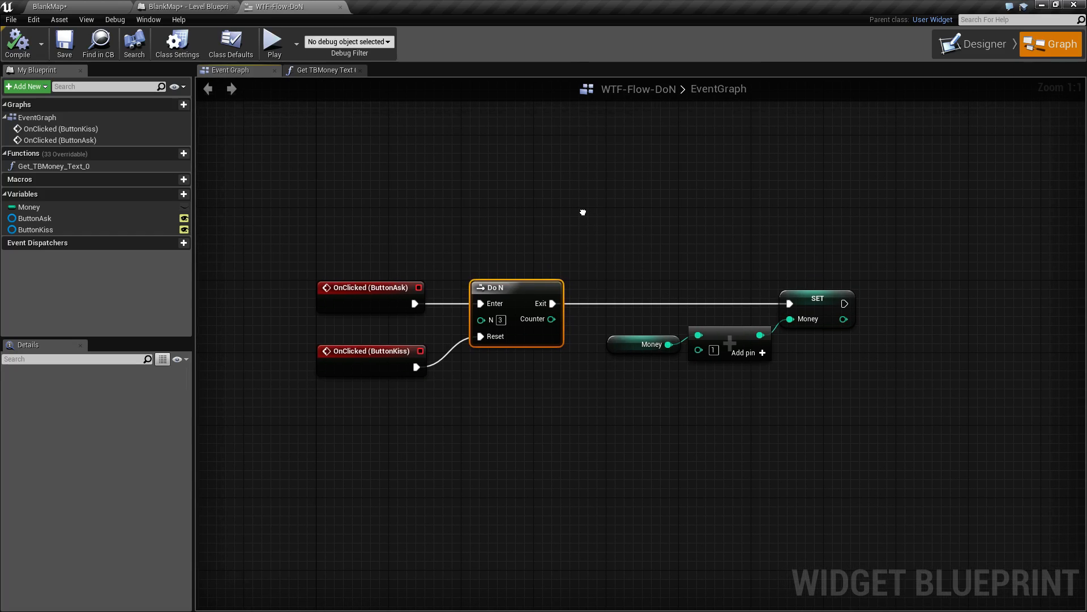
mouse_move(585, 215)
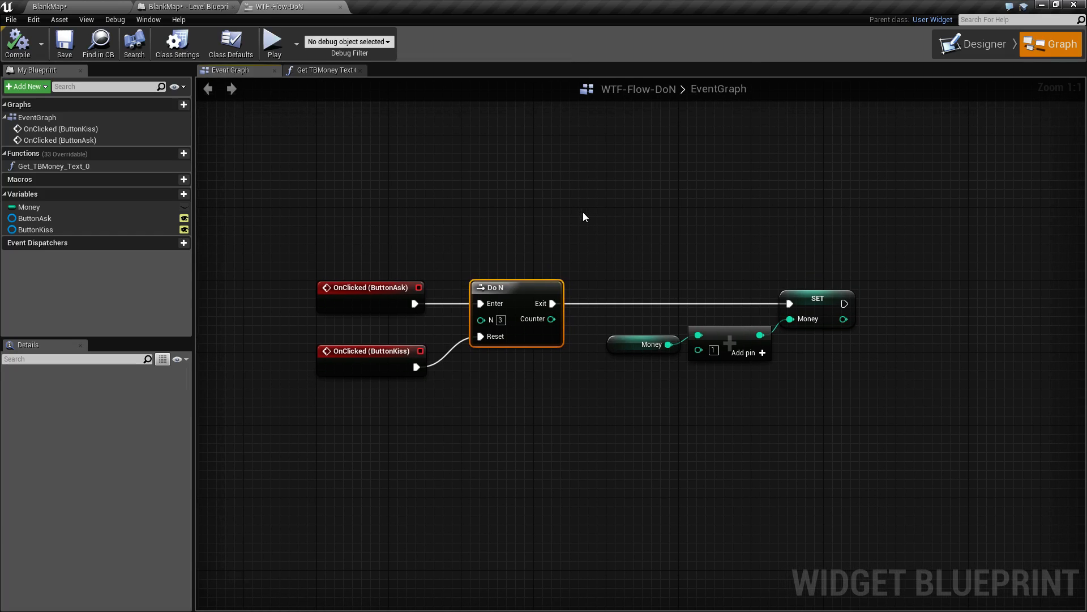